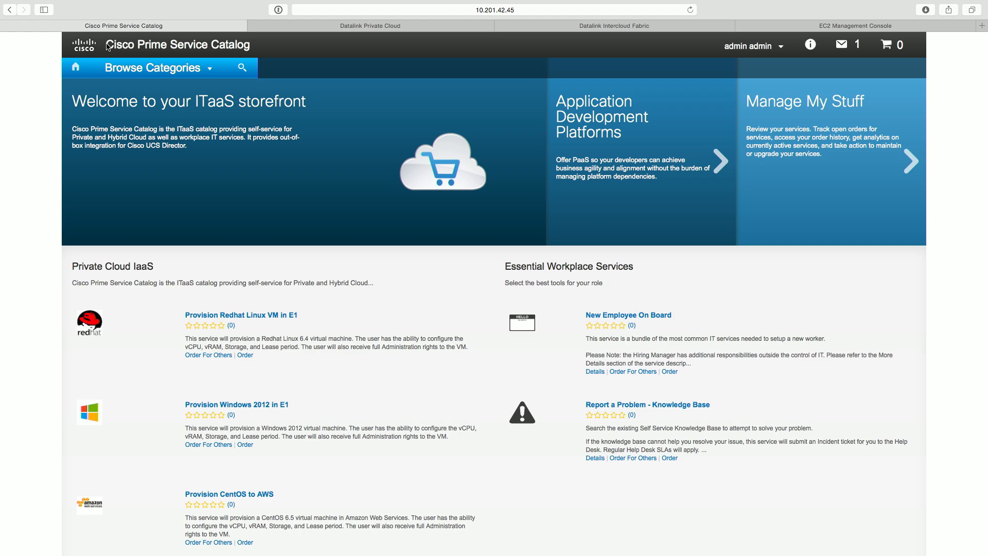
Browse the service categories and show the Cloud Computing Services offerings
{"action": "left_click", "coordinate": [151, 68]}
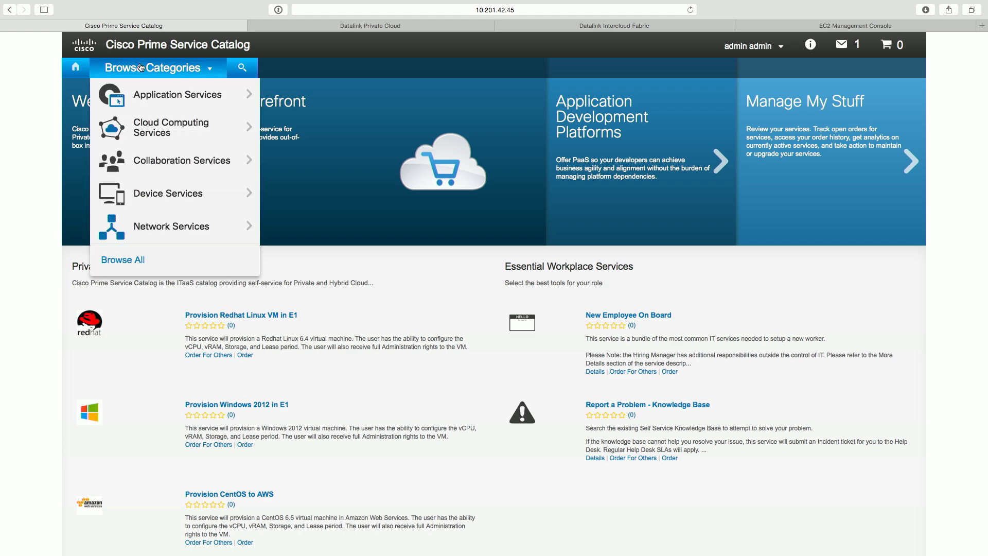
{"action": "mouse_move", "coordinate": [170, 127]}
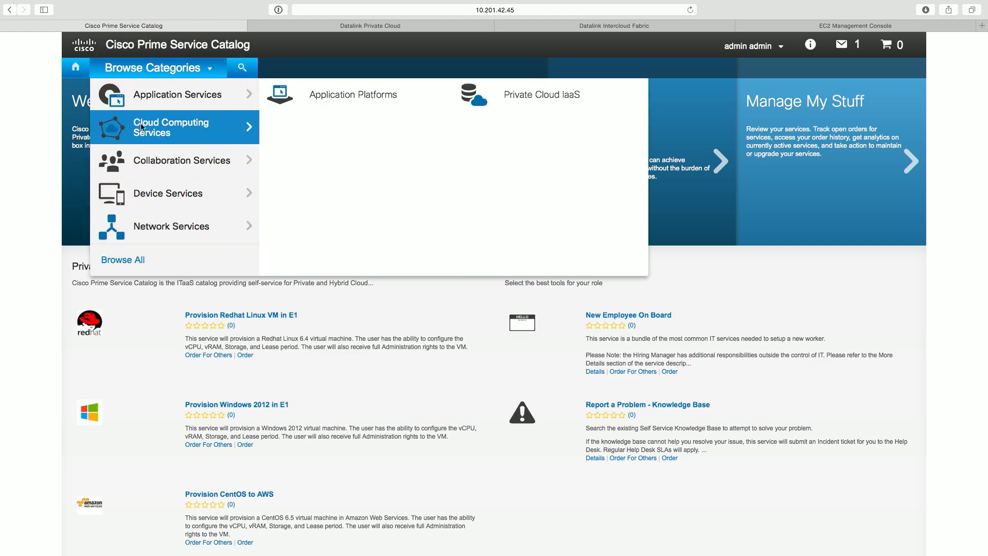
{"action": "left_click", "coordinate": [171, 127]}
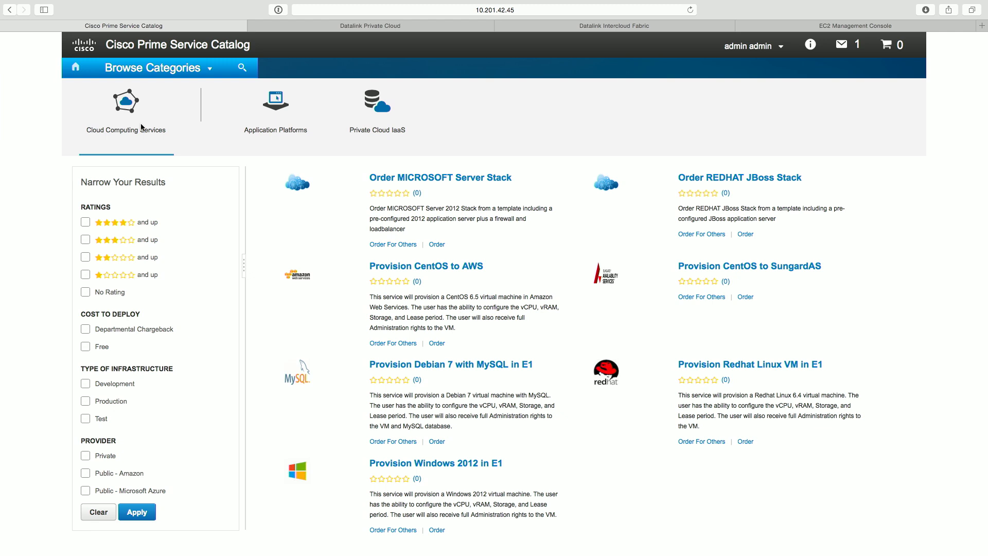
{"action": "mouse_move", "coordinate": [117, 110]}
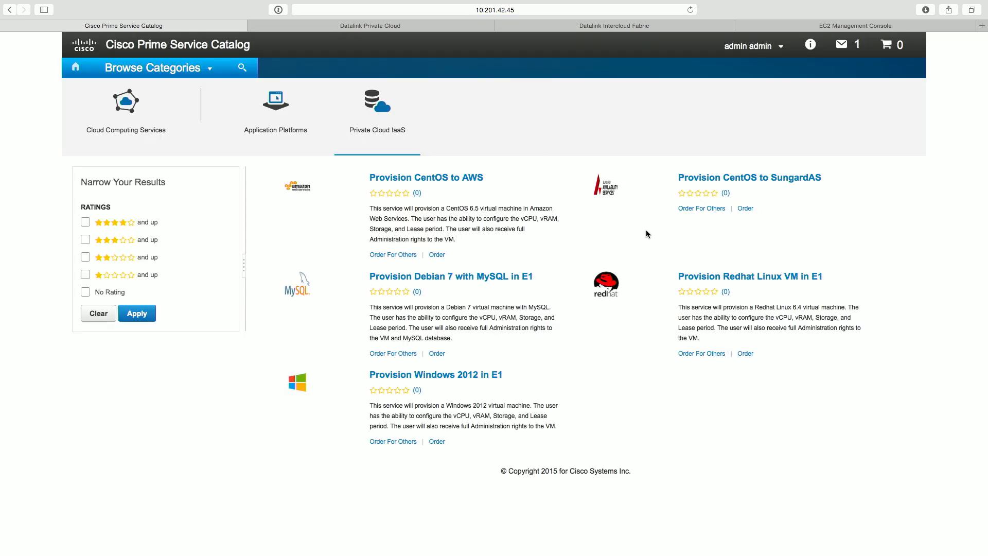
{"action": "mouse_move", "coordinate": [746, 353]}
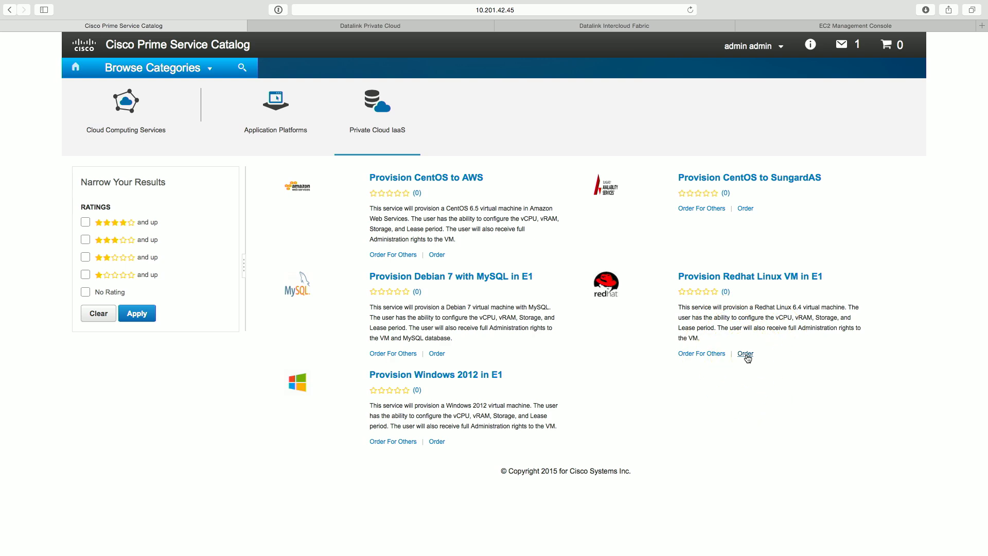
Order Provision Redhat Linux VM in E1 with 1 vCPU and 1024 vRAM and submit it
{"action": "left_click", "coordinate": [746, 354]}
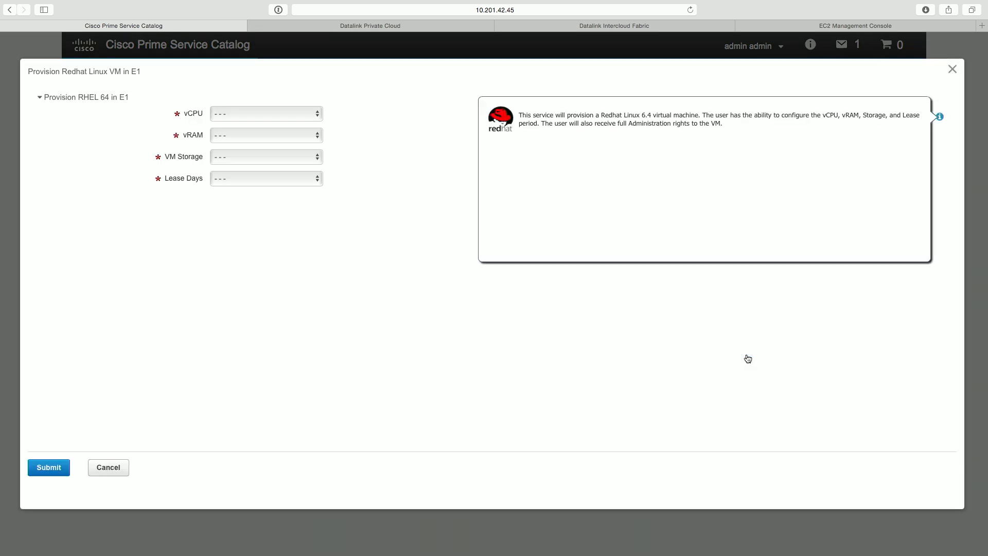
{"action": "left_click", "coordinate": [265, 113]}
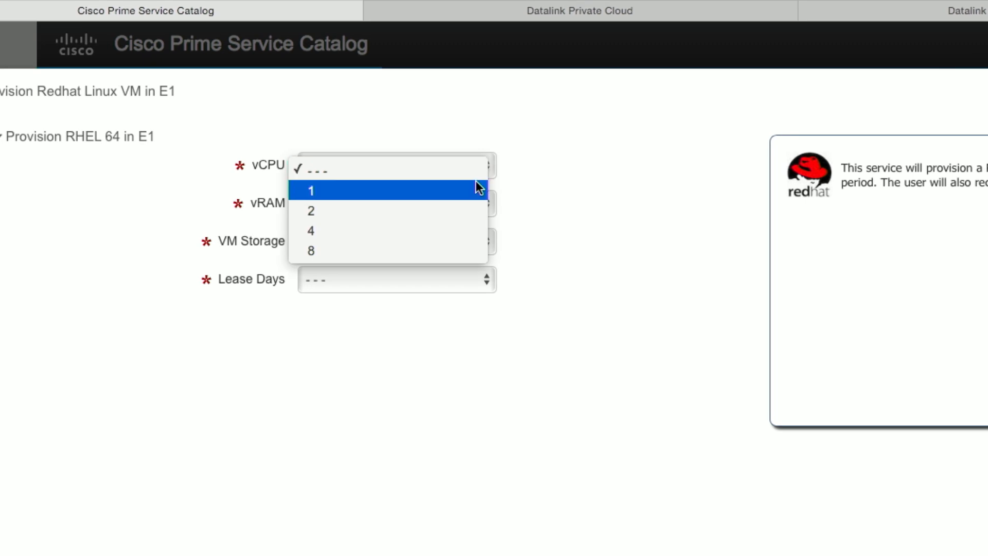
{"action": "left_click", "coordinate": [310, 190]}
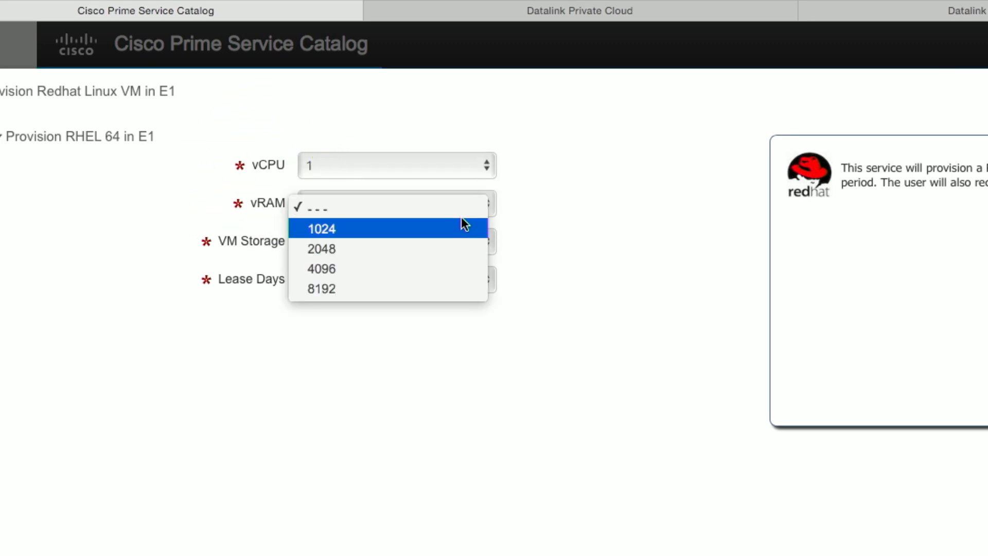
{"action": "left_click", "coordinate": [321, 228]}
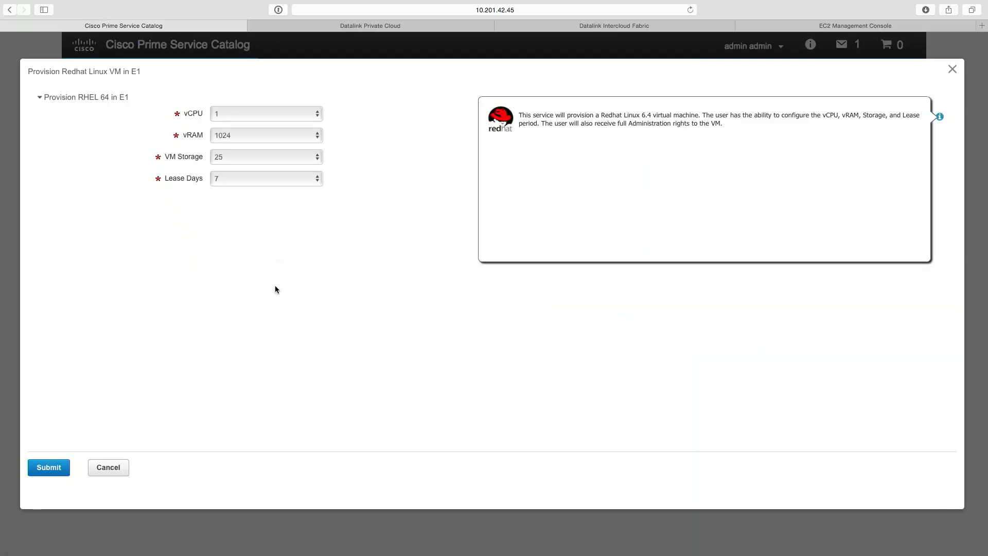
{"action": "left_click", "coordinate": [49, 468]}
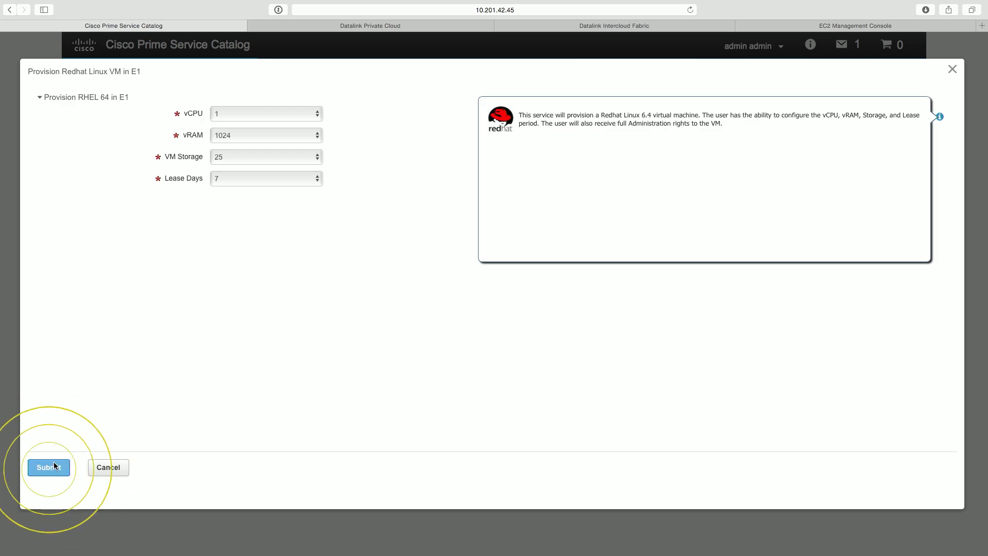
{"action": "left_click", "coordinate": [48, 467]}
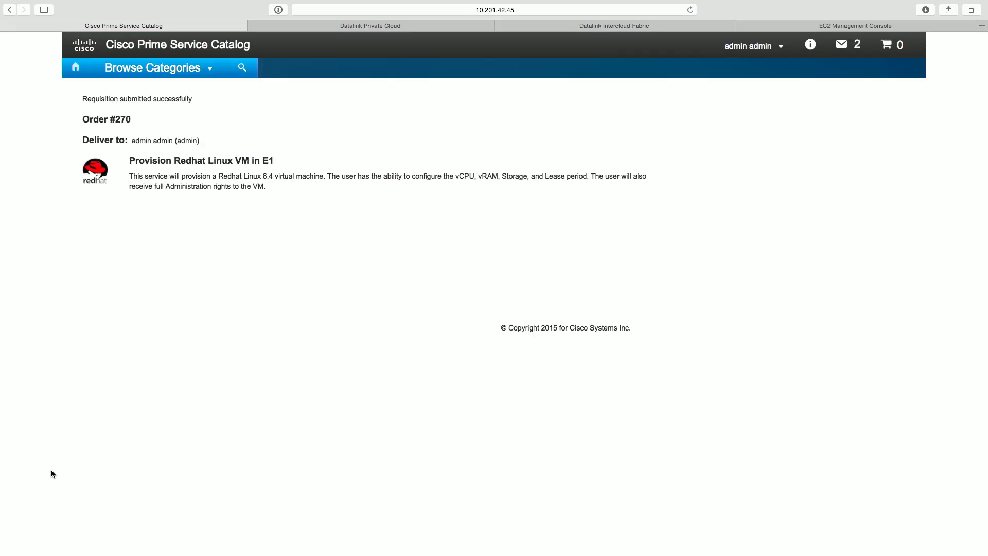
{"action": "mouse_move", "coordinate": [133, 119]}
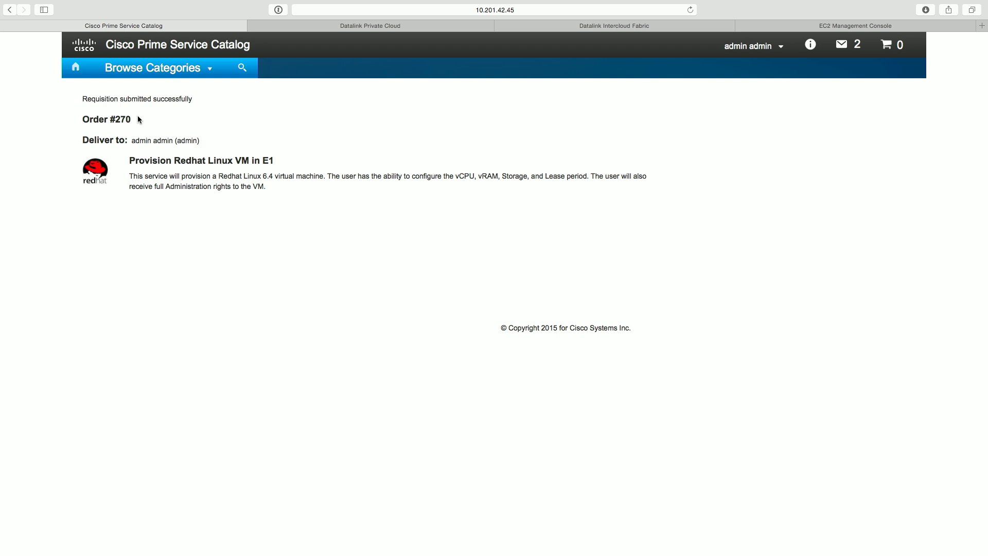
{"action": "mouse_move", "coordinate": [361, 41]}
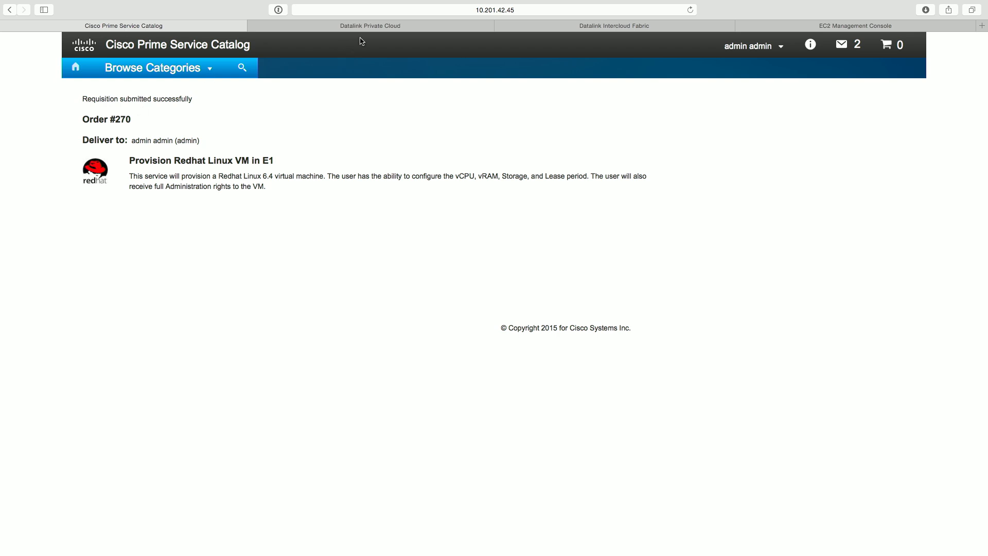
Switch to the Datalink Private Cloud console to follow the new Create VM request
{"action": "left_click", "coordinate": [370, 25]}
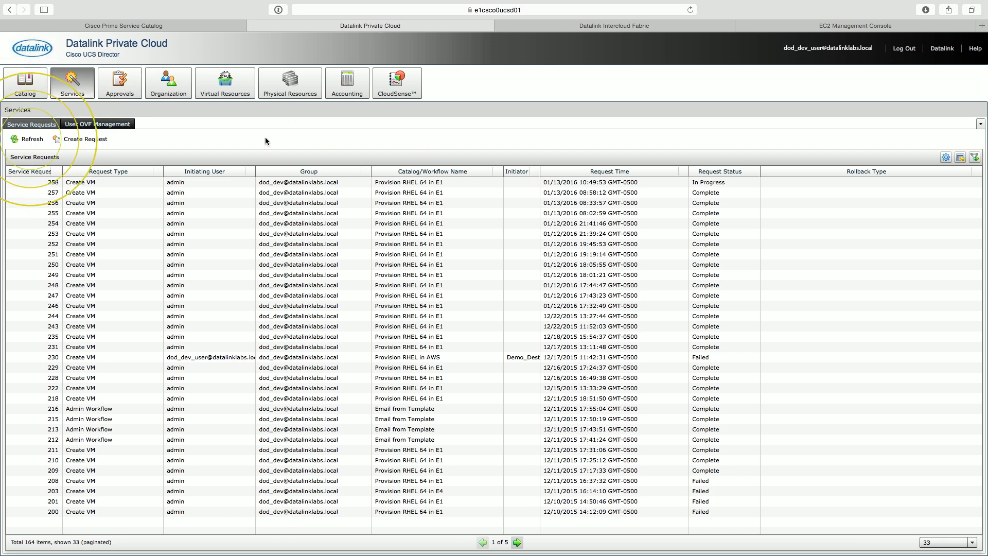
{"action": "mouse_move", "coordinate": [35, 143]}
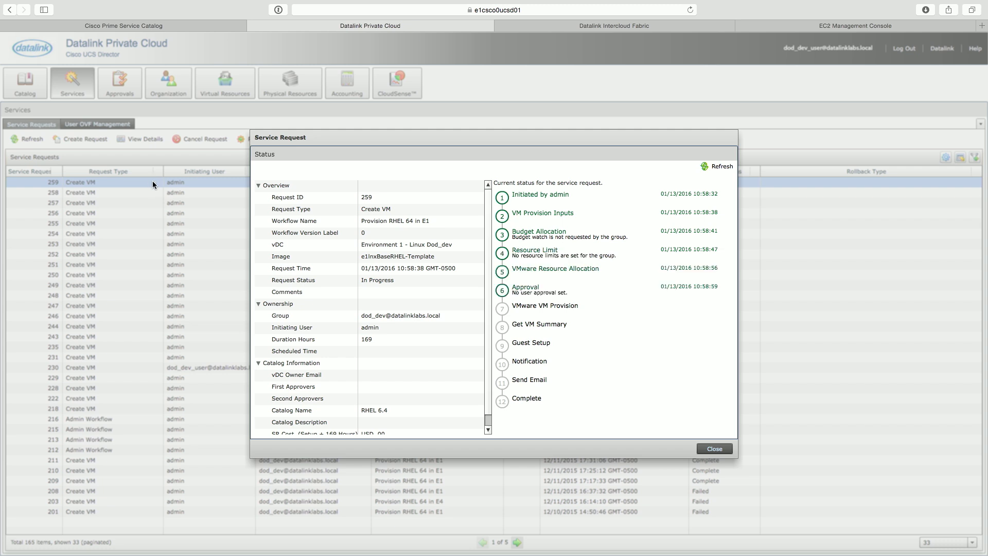
{"action": "mouse_move", "coordinate": [720, 408]}
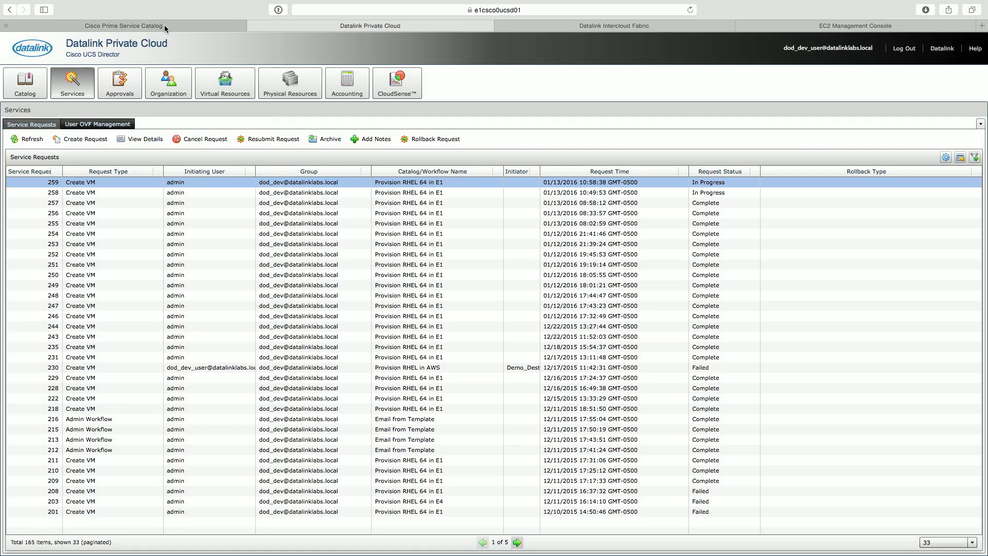
Order Provision CentOS to AWS with VDC set to AWS and add it to the cart
{"action": "left_click", "coordinate": [122, 24]}
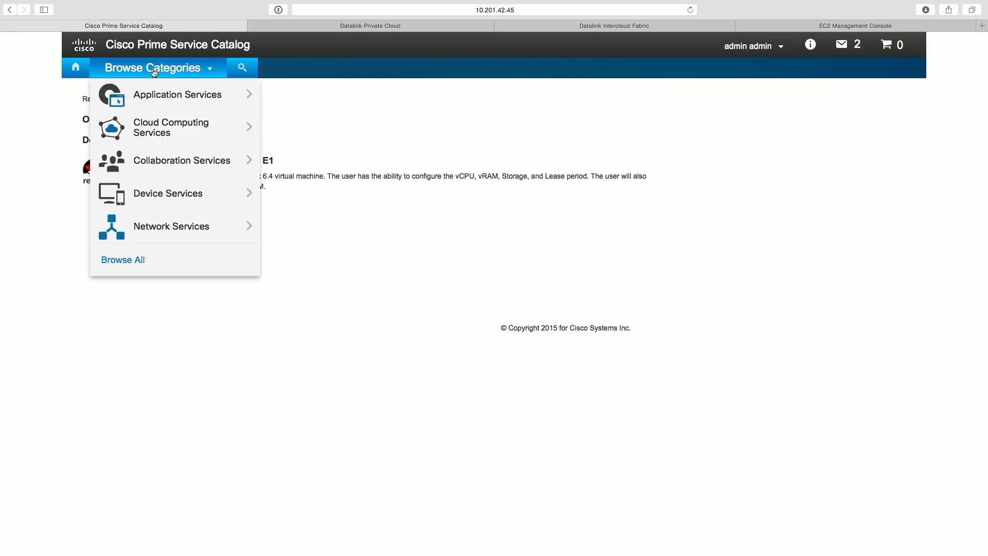
{"action": "left_click", "coordinate": [171, 128]}
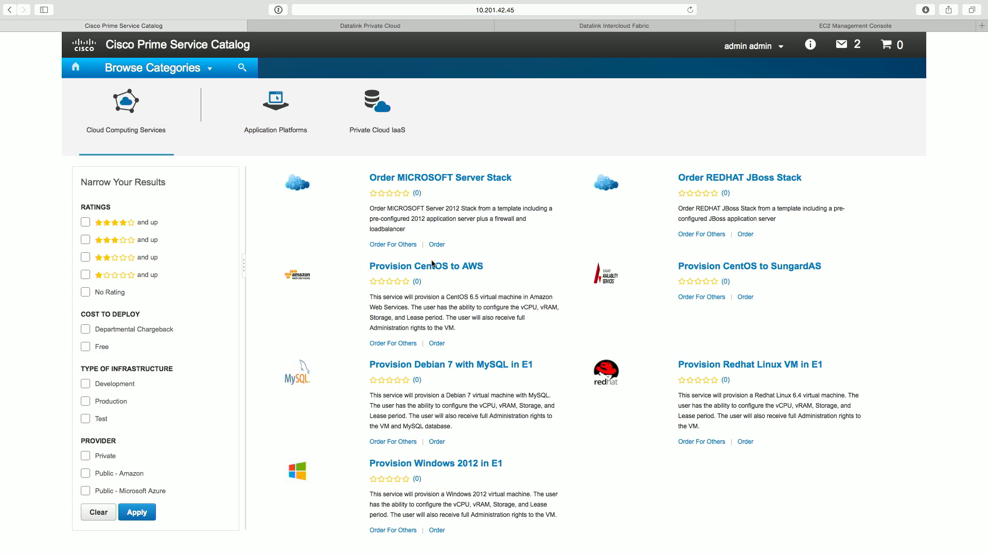
{"action": "left_click", "coordinate": [437, 343]}
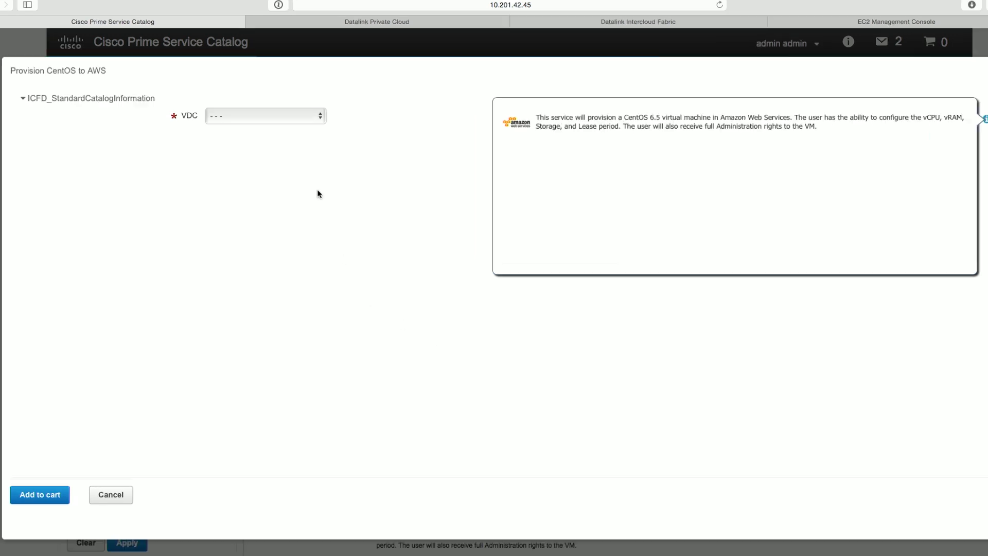
{"action": "left_click", "coordinate": [265, 115]}
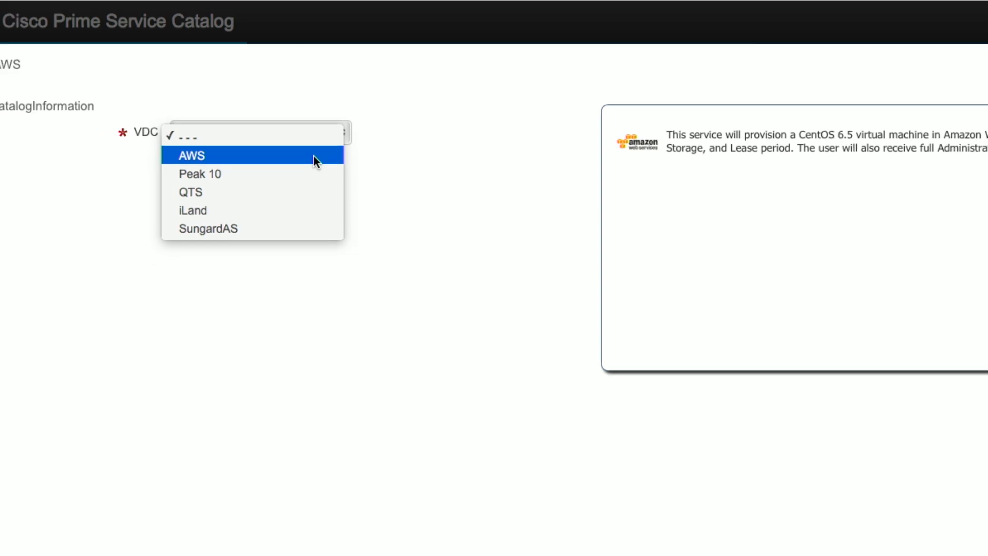
{"action": "left_click", "coordinate": [192, 156]}
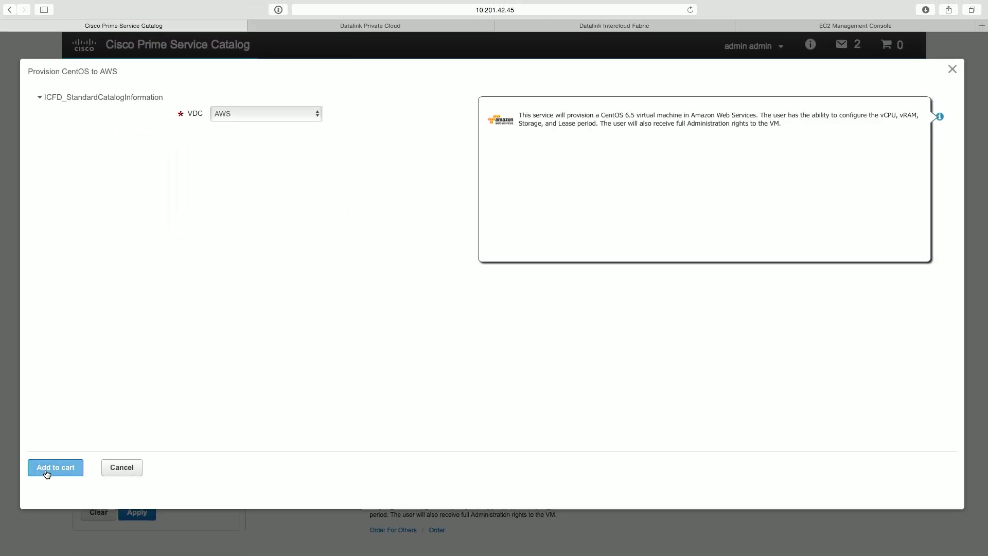
{"action": "left_click", "coordinate": [54, 468]}
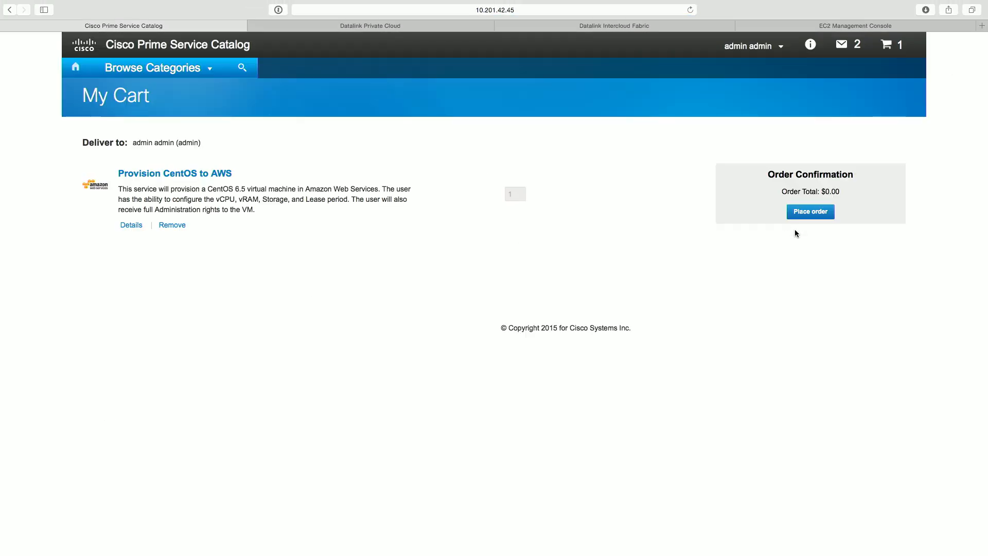
{"action": "mouse_move", "coordinate": [866, 209]}
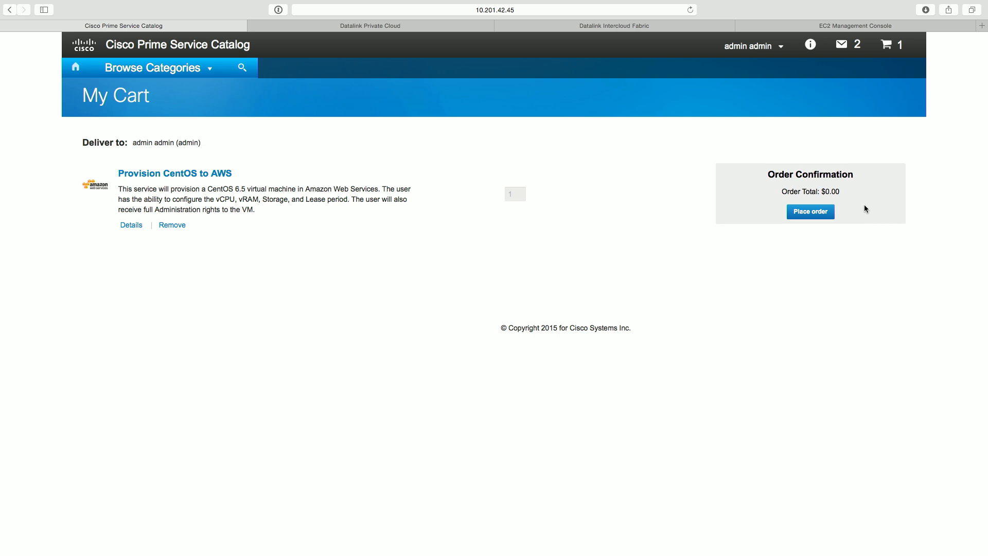
{"action": "mouse_move", "coordinate": [863, 207]}
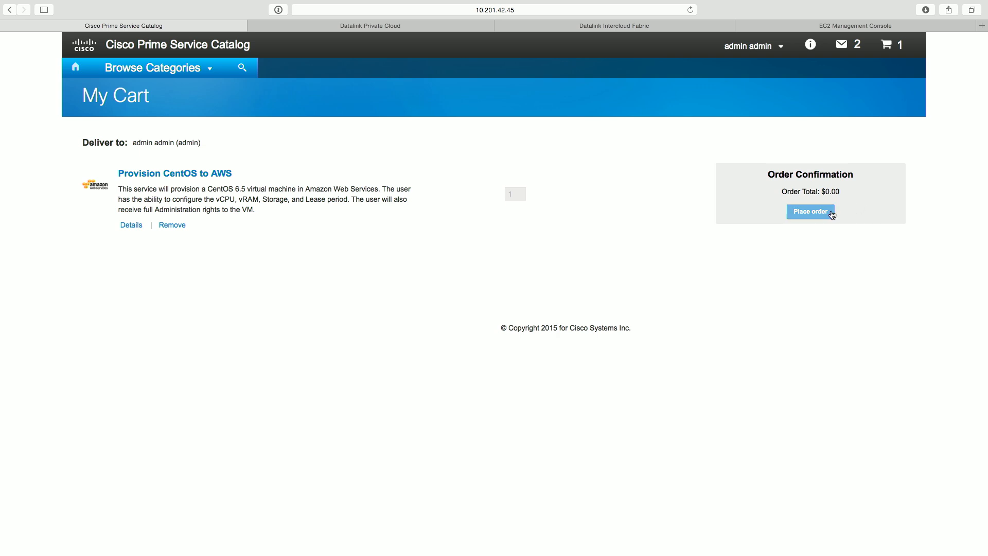
Place the CentOS to AWS order from My Cart and move to the AWS EC2 console
{"action": "left_click", "coordinate": [812, 211]}
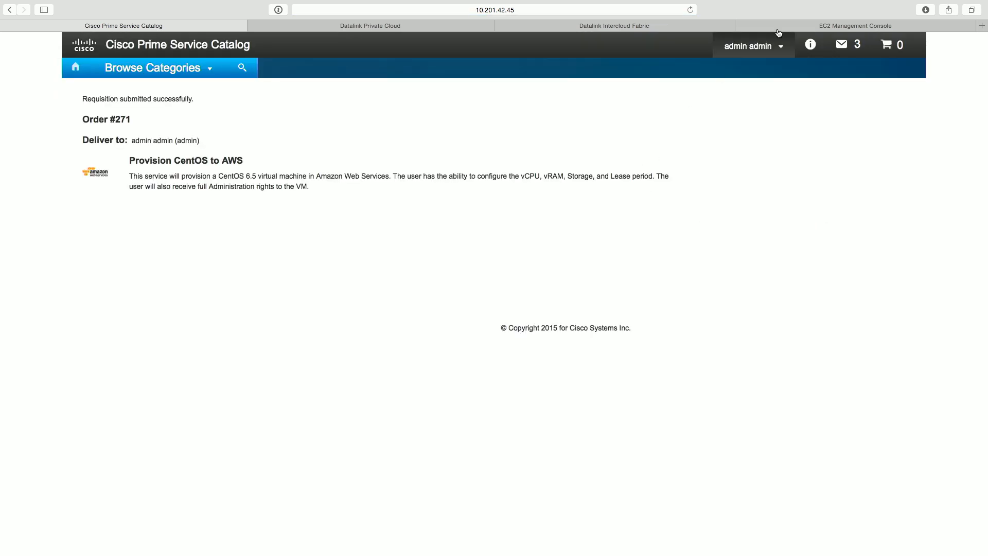
{"action": "left_click", "coordinate": [854, 26]}
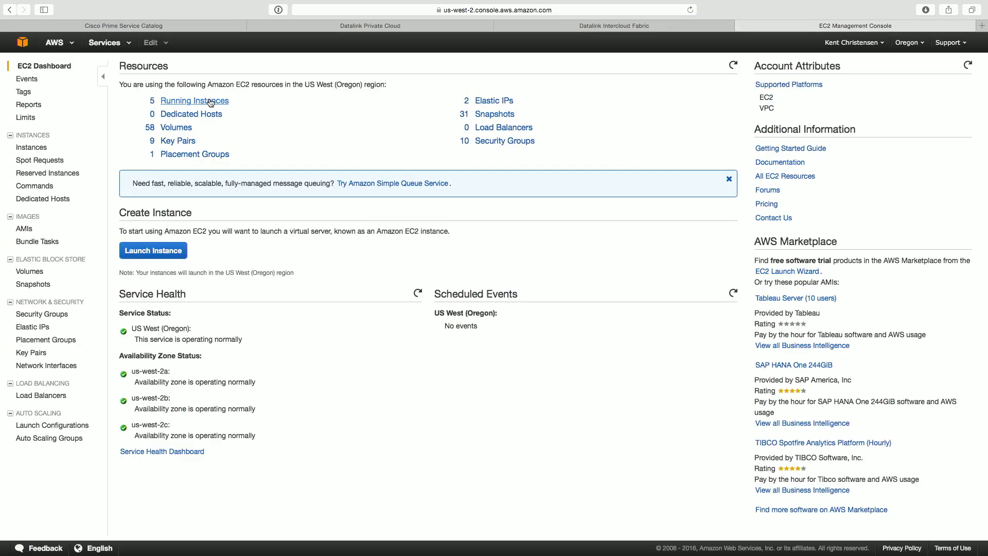
Show the Running Instances list to watch for the new m1.medium instance
{"action": "left_click", "coordinate": [195, 100]}
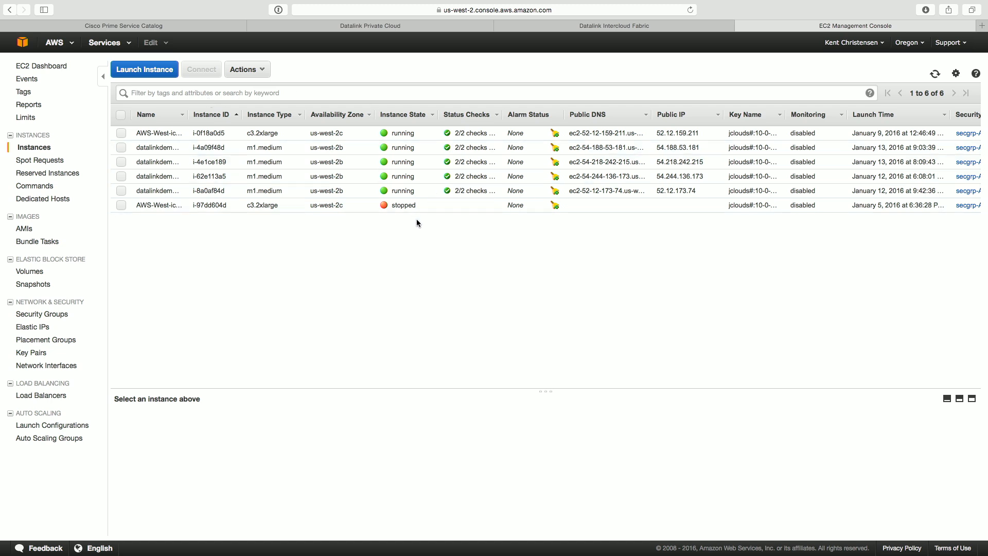
{"action": "mouse_move", "coordinate": [930, 86]}
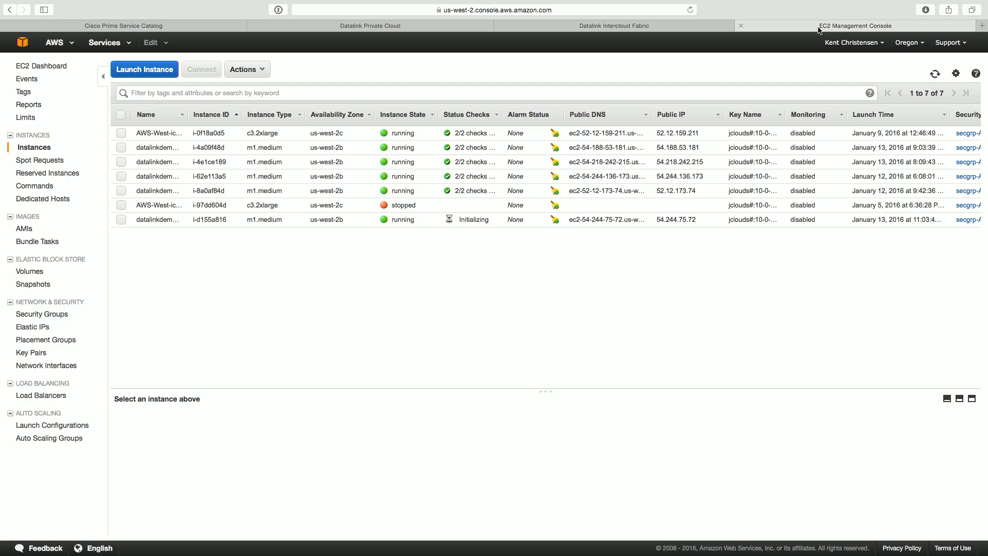
Expand AWS VM datalinkdemos-101 in the catalog and reveal its Migrate VM to Enterprise action
{"action": "left_click", "coordinate": [124, 26]}
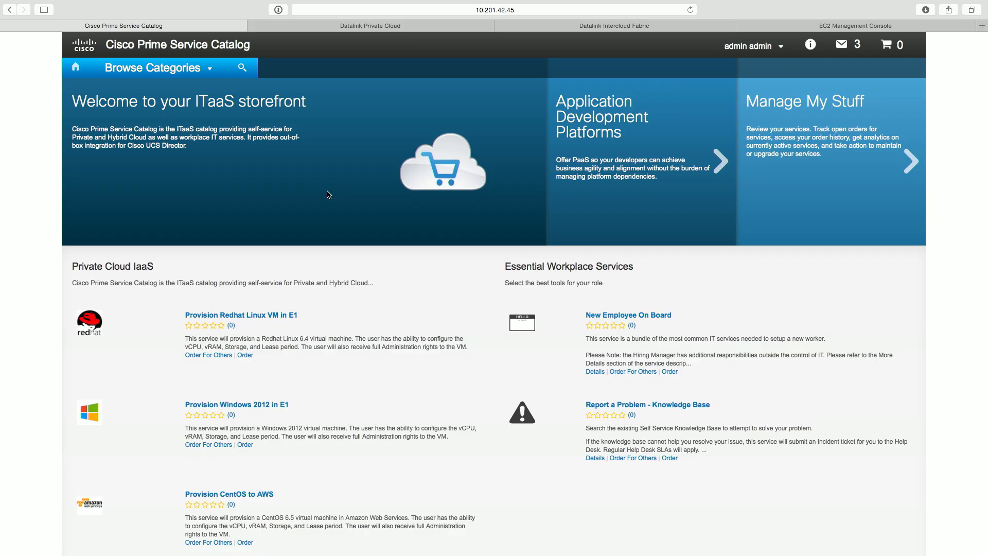
{"action": "mouse_move", "coordinate": [793, 153]}
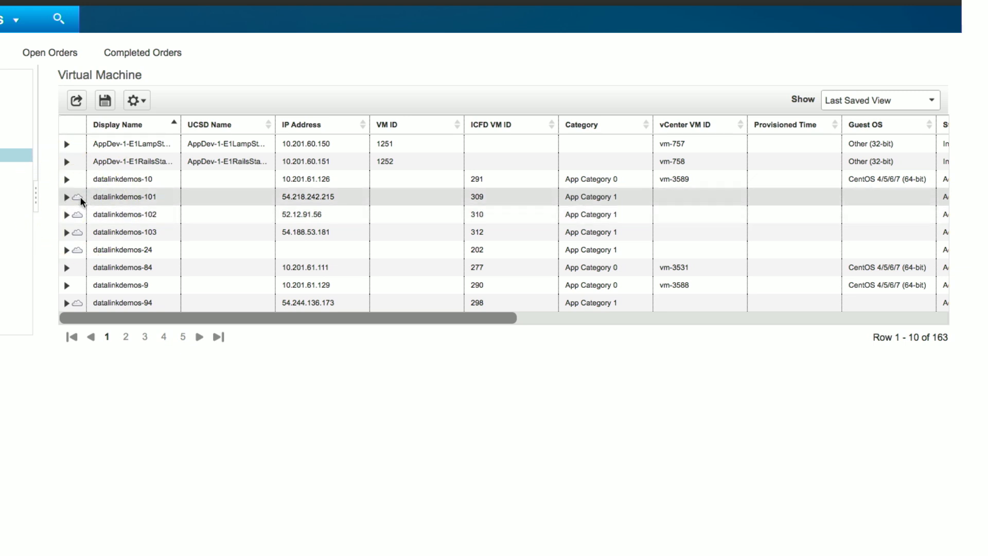
{"action": "left_click", "coordinate": [66, 196]}
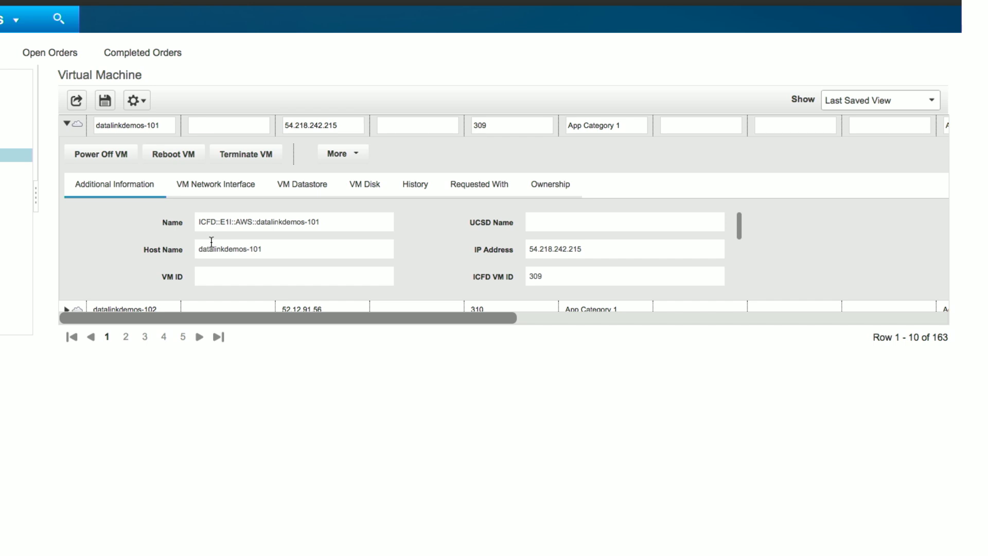
{"action": "left_click", "coordinate": [337, 153]}
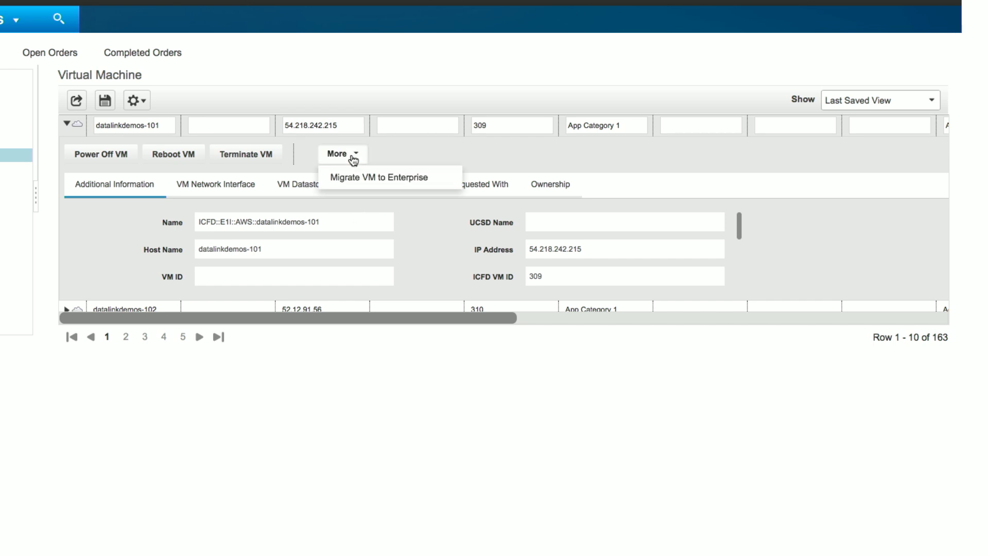
{"action": "left_click", "coordinate": [377, 177]}
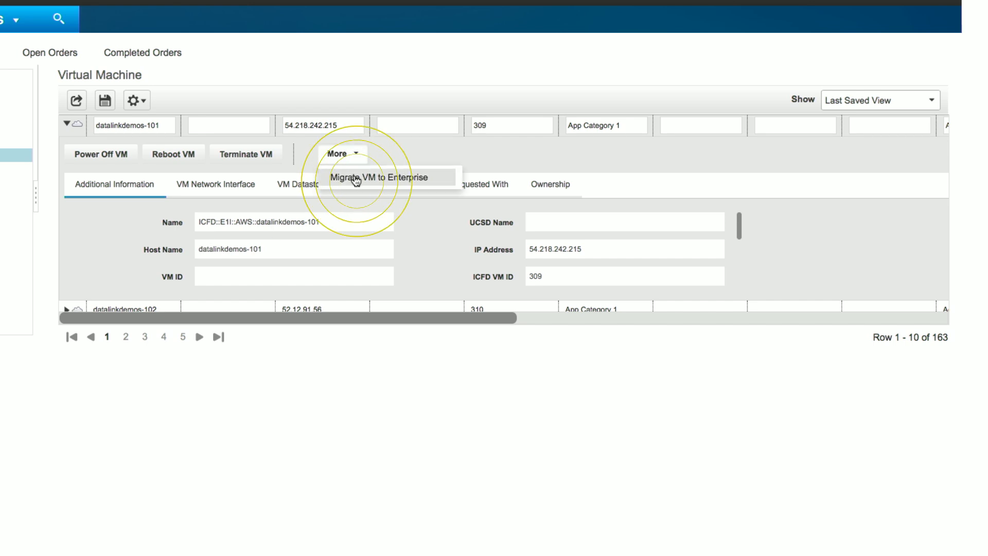
{"action": "left_click", "coordinate": [378, 177]}
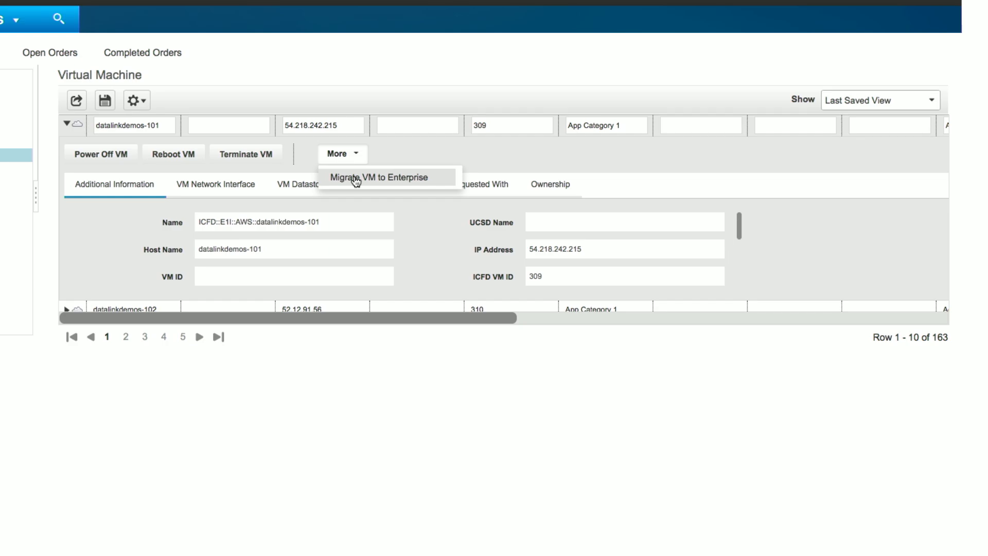
Migrate datalinkdemos-101 to Private Cloud on host e1vmw1esxi02, storage e1vmw1esx_nfs_ds01, removing the source VM
{"action": "left_click", "coordinate": [378, 177]}
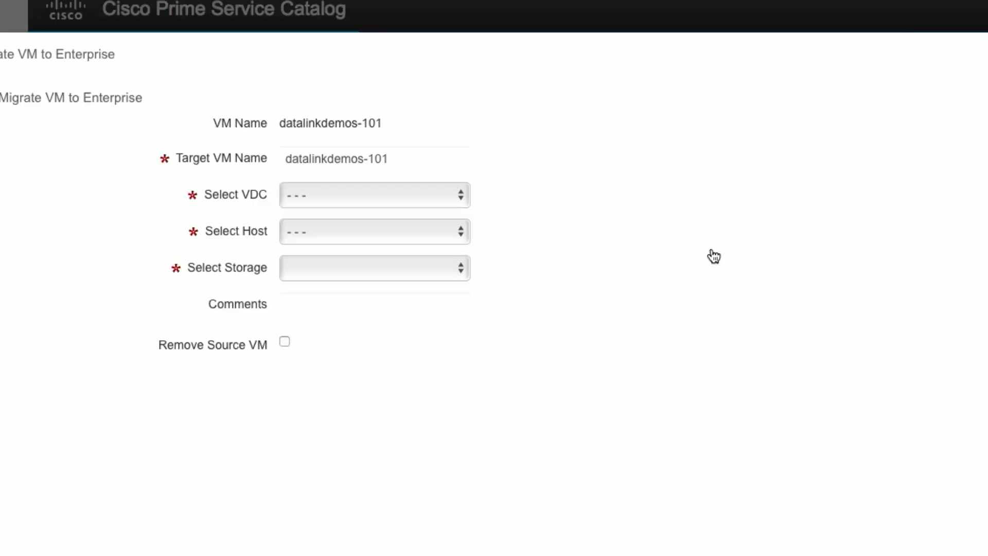
{"action": "left_click", "coordinate": [374, 195]}
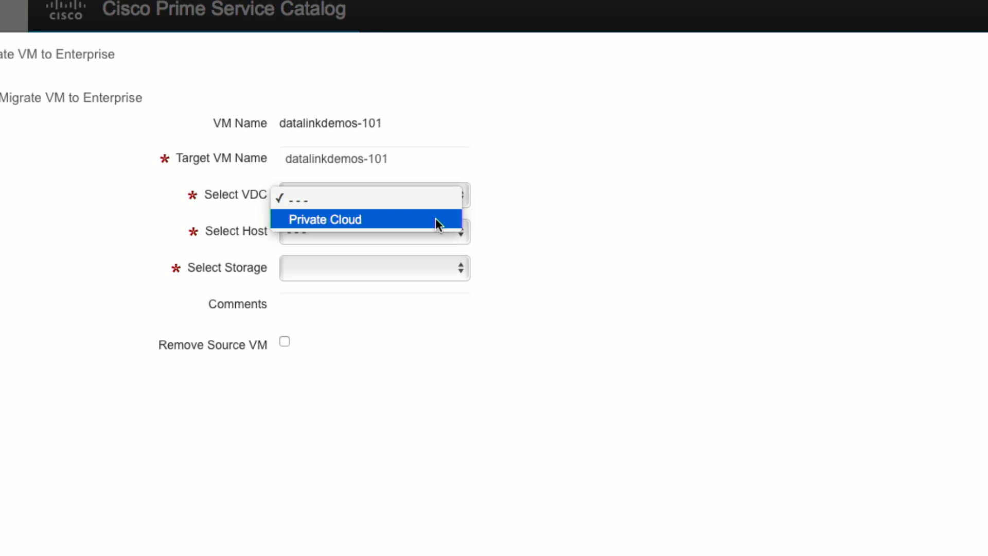
{"action": "left_click", "coordinate": [325, 219]}
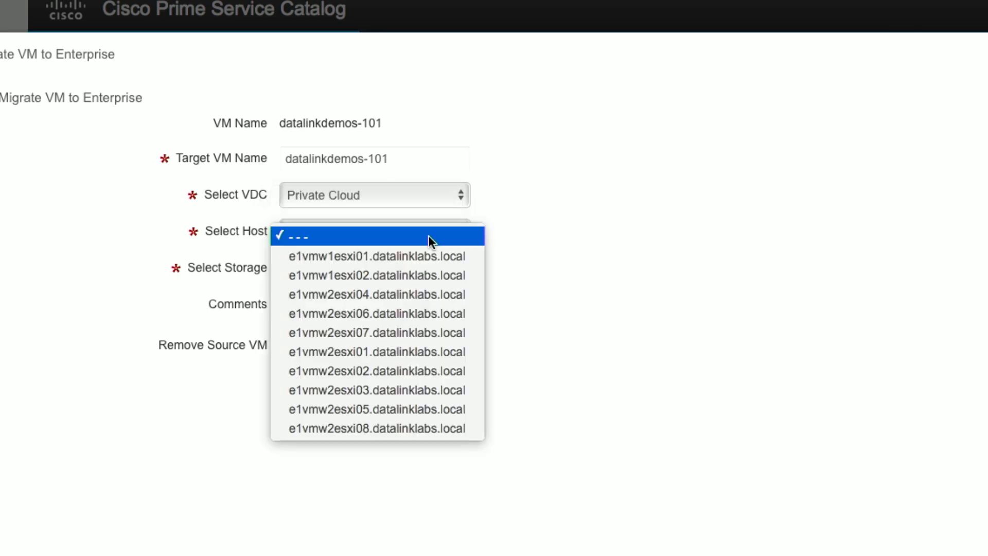
{"action": "left_click", "coordinate": [377, 275]}
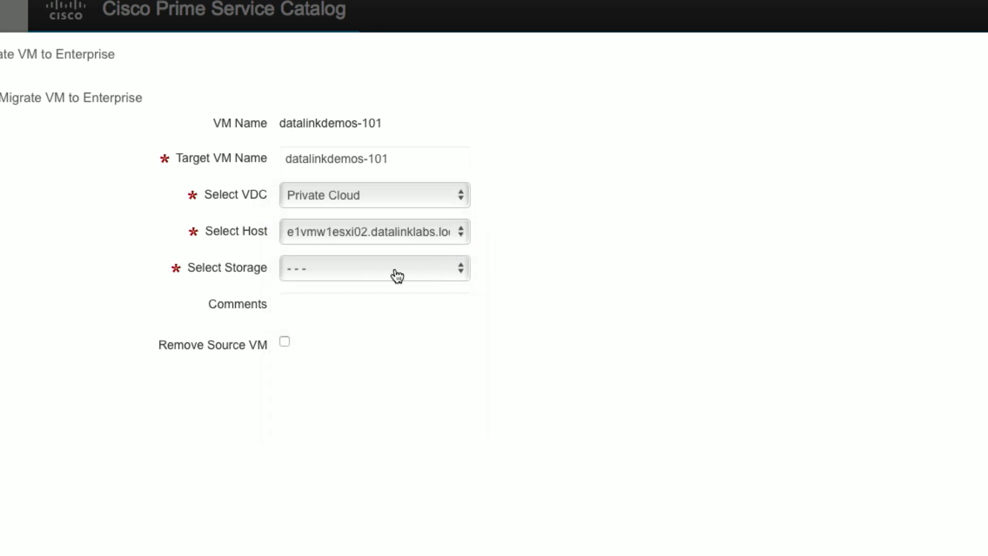
{"action": "left_click", "coordinate": [374, 268]}
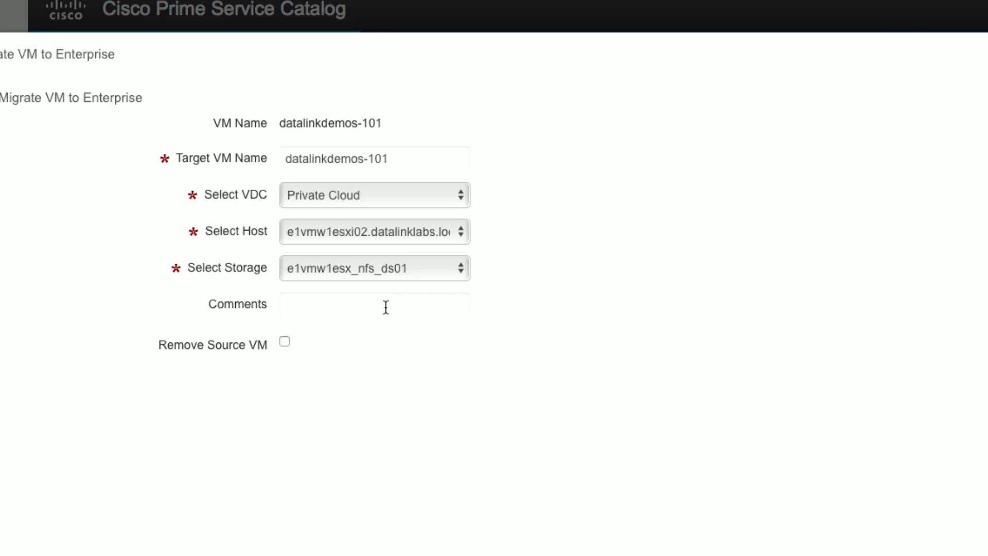
{"action": "left_click", "coordinate": [284, 342]}
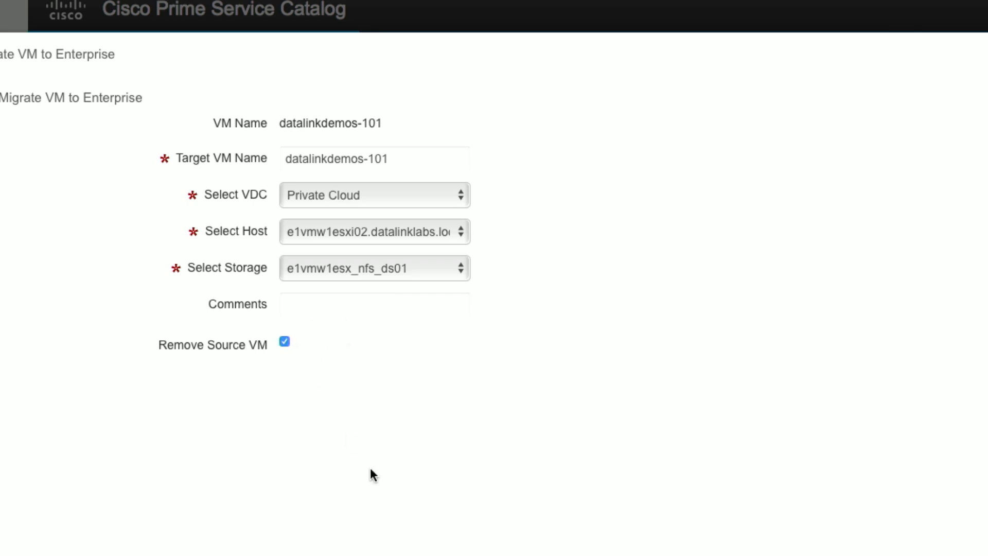
{"action": "mouse_move", "coordinate": [360, 472]}
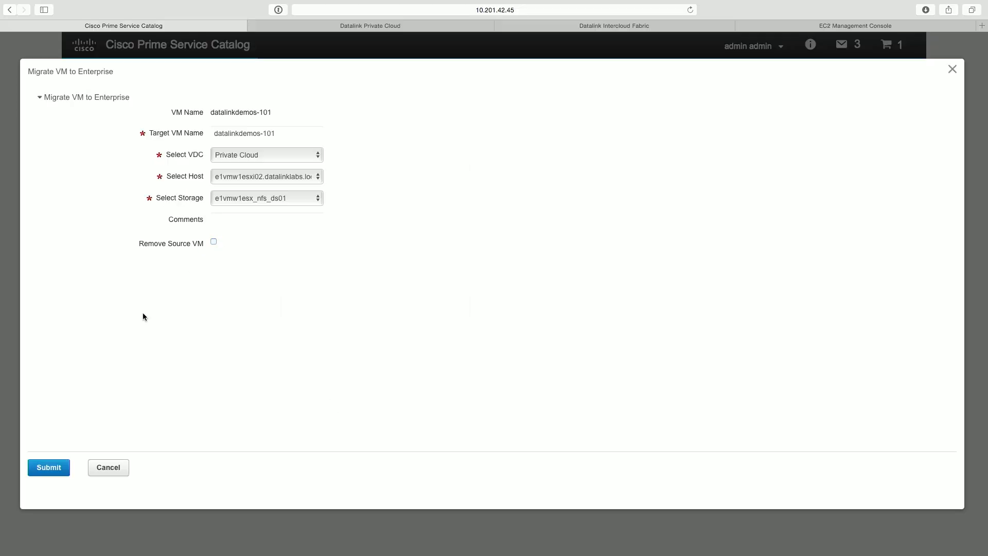
{"action": "left_click", "coordinate": [49, 467]}
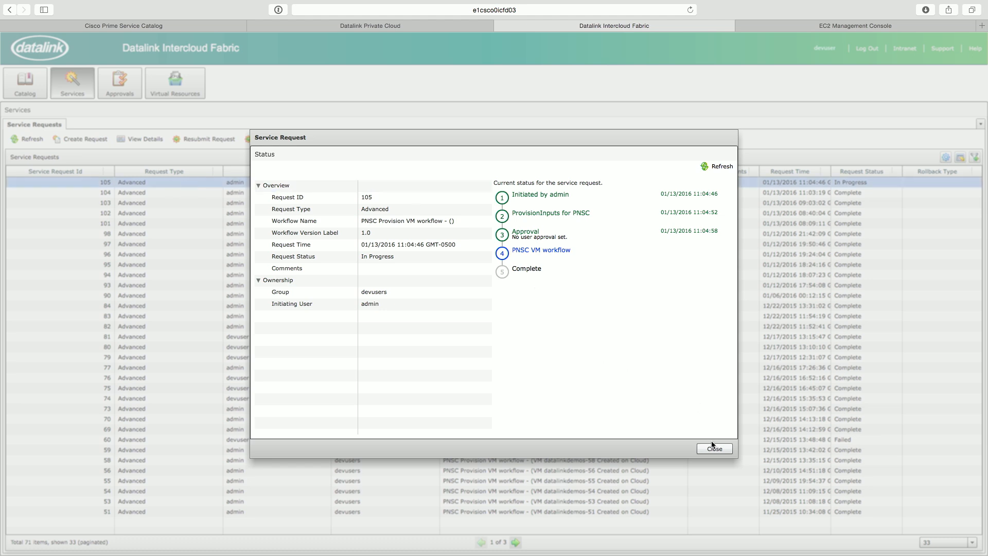
{"action": "mouse_move", "coordinate": [715, 448]}
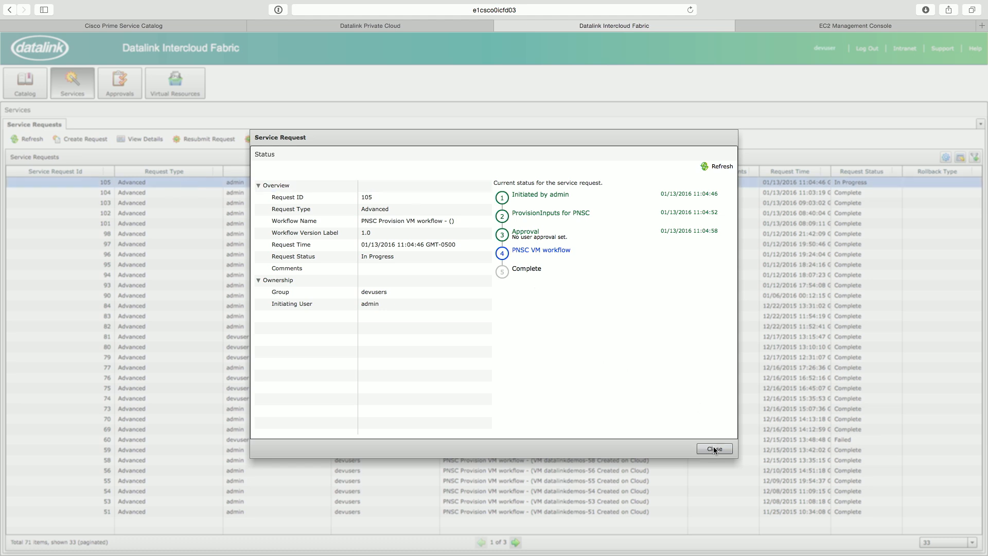
Close the status window of service request 105 and return to the catalog storefront
{"action": "left_click", "coordinate": [713, 448]}
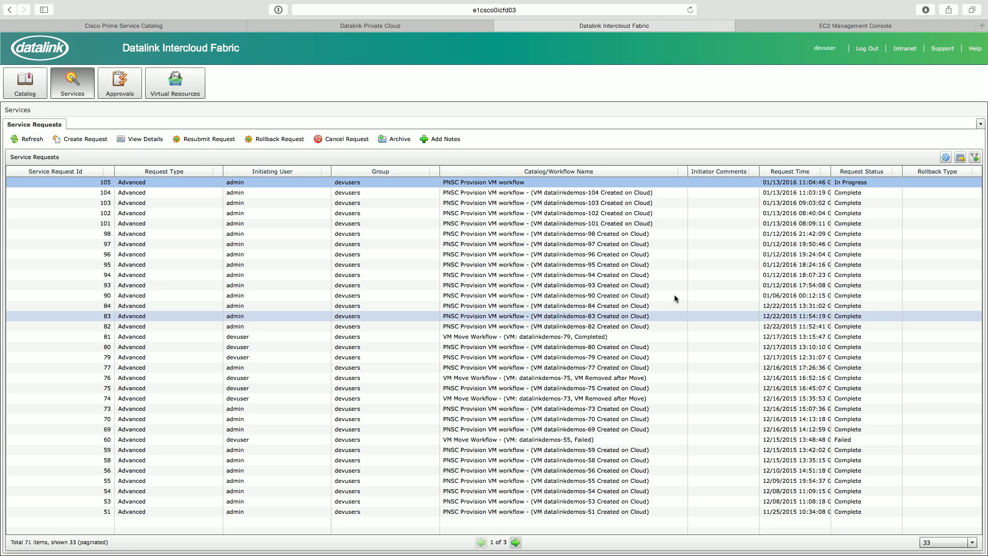
{"action": "left_click", "coordinate": [123, 26]}
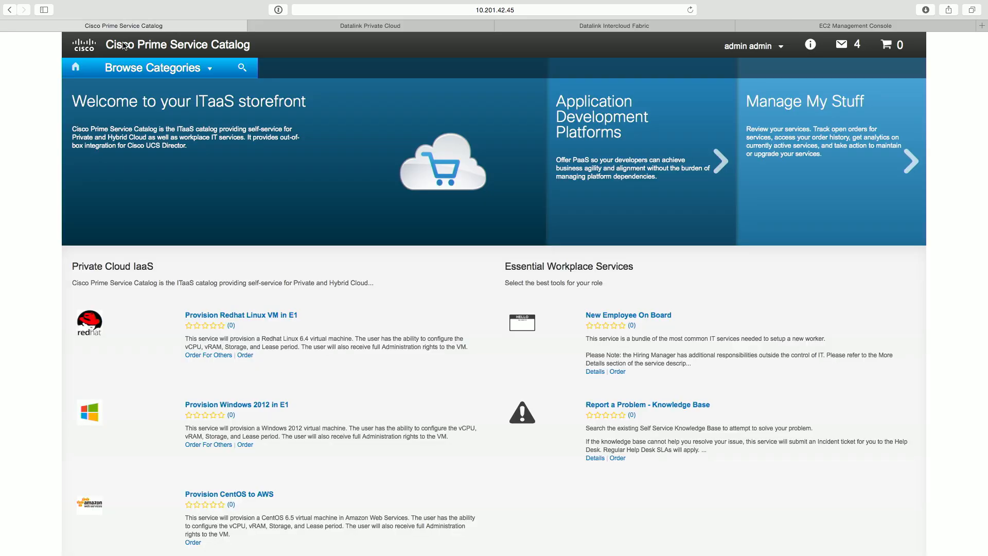